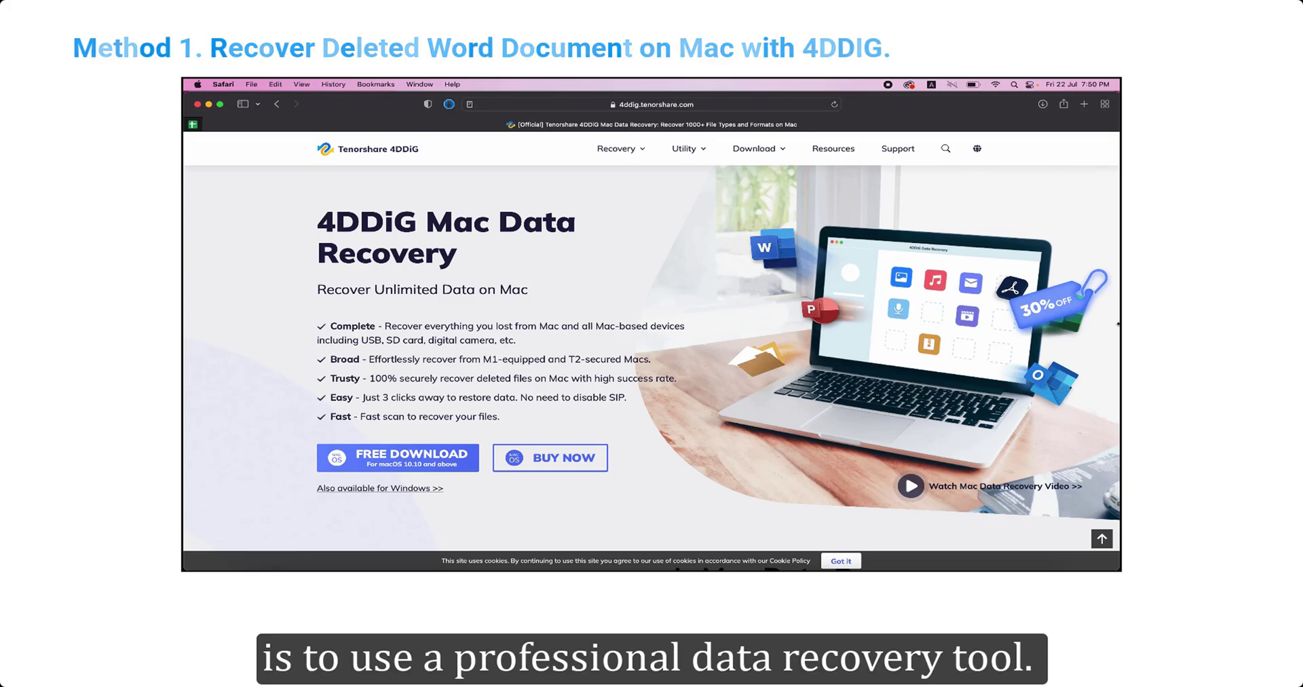
Scroll the 4DDiG Mac Data Recovery page from features down to the FAQs section.
scroll(down, 3)
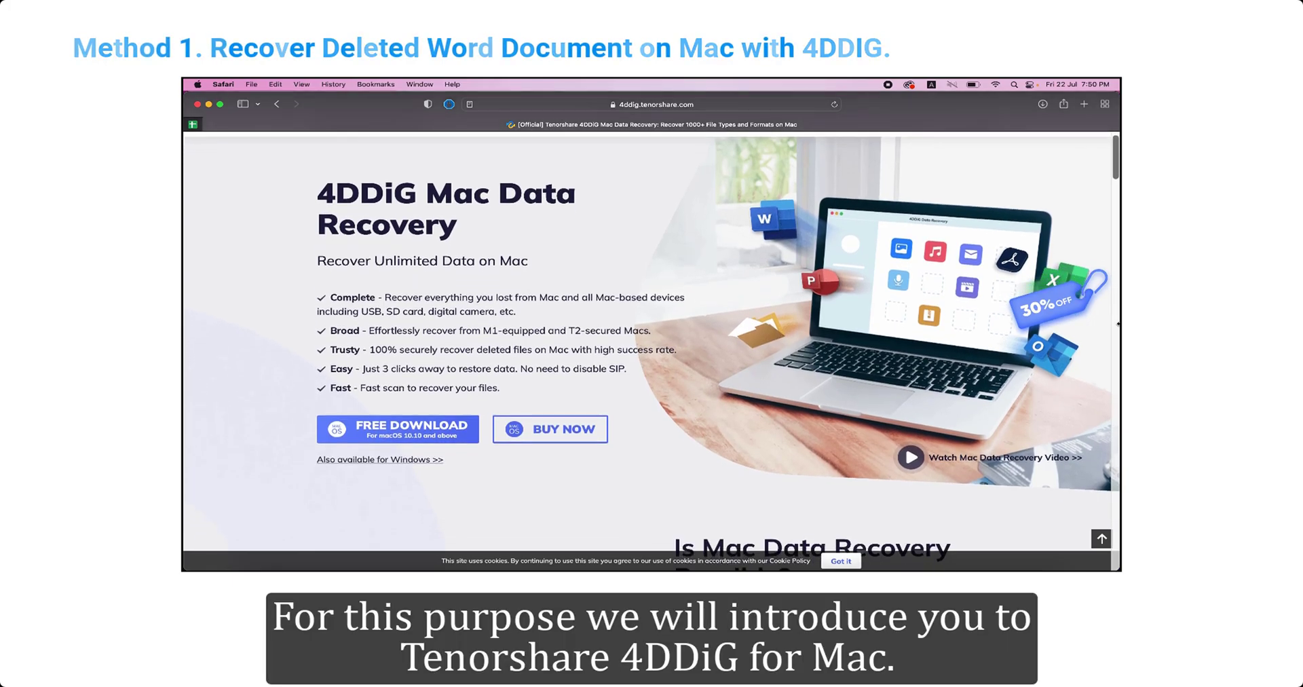
scroll(down, 3)
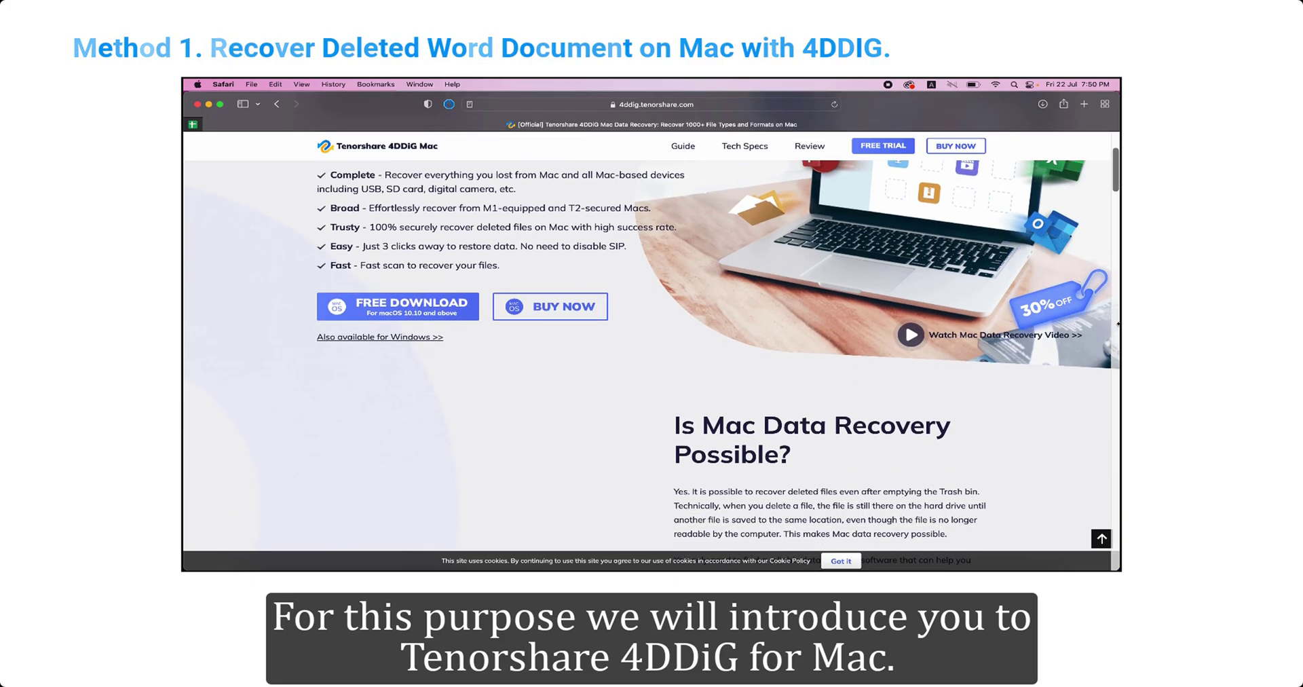
scroll(down, 3)
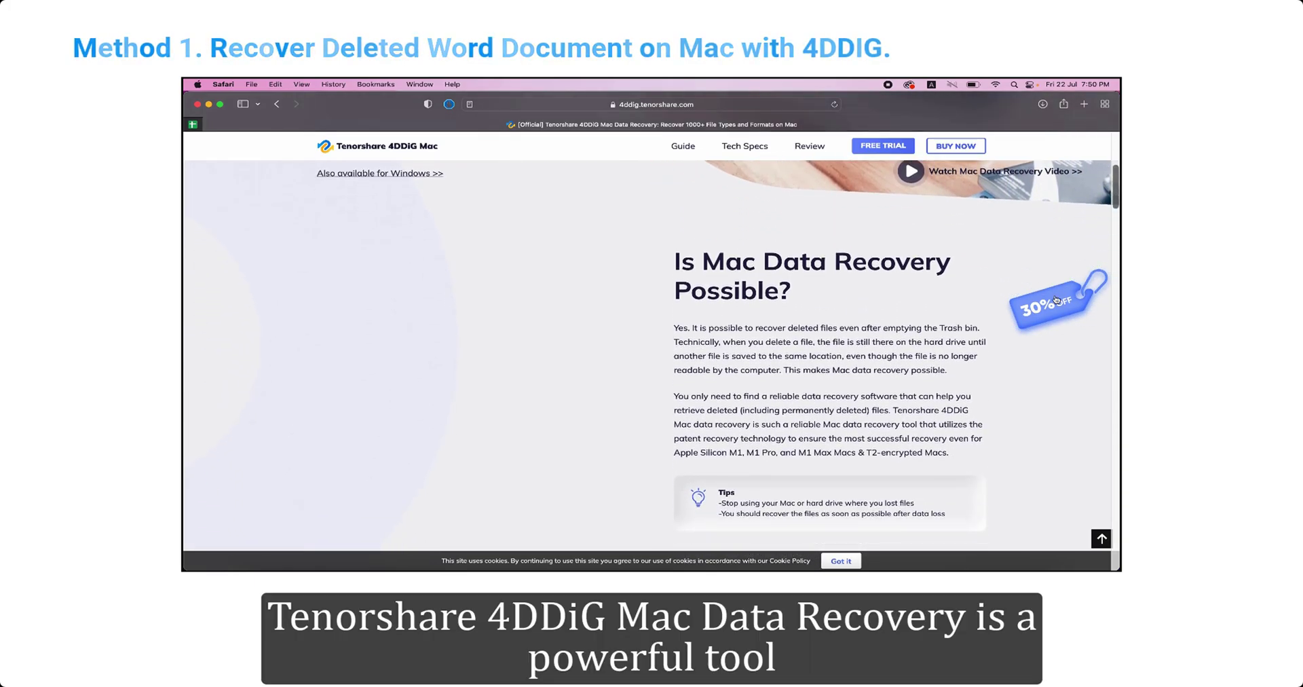
scroll(down, 3)
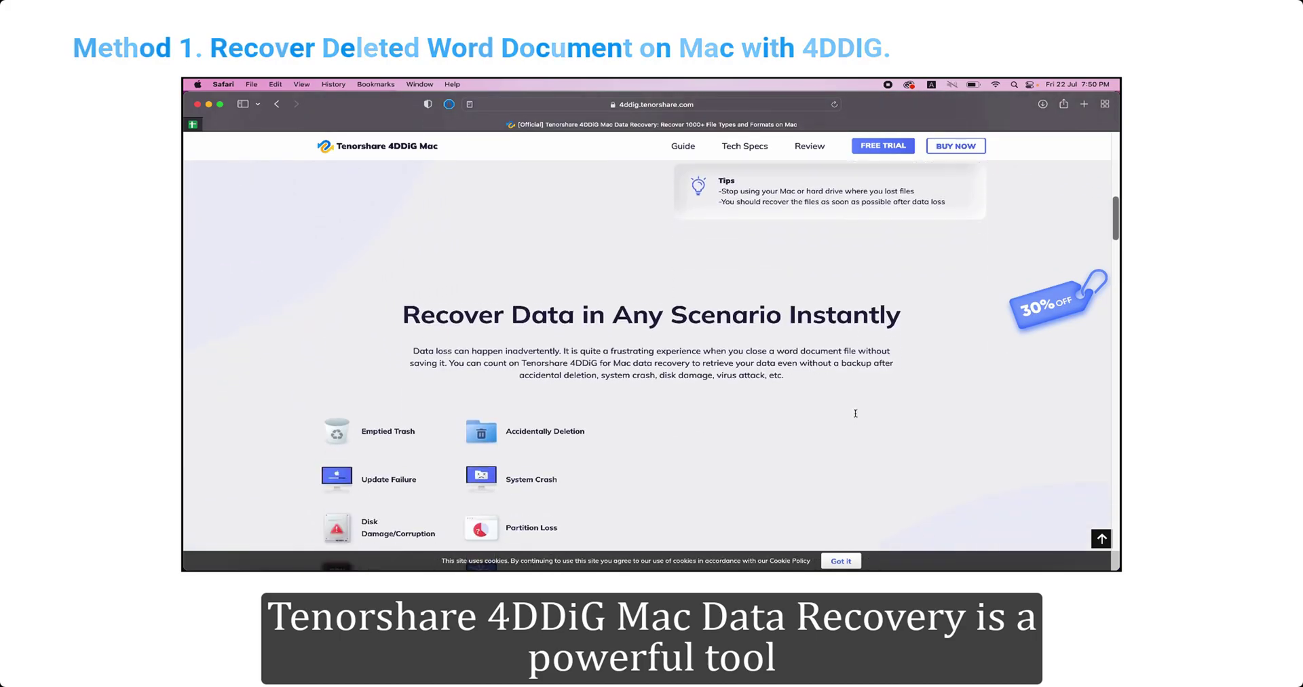
scroll(down, 3)
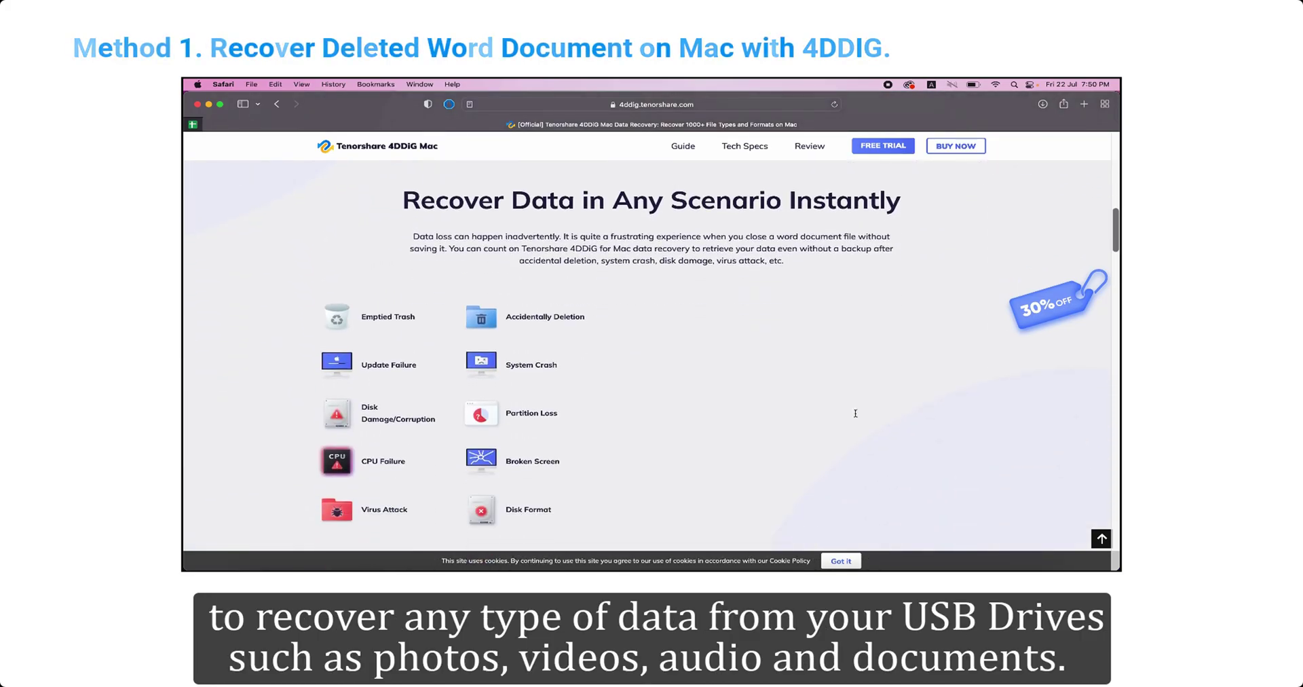
scroll(down, 3)
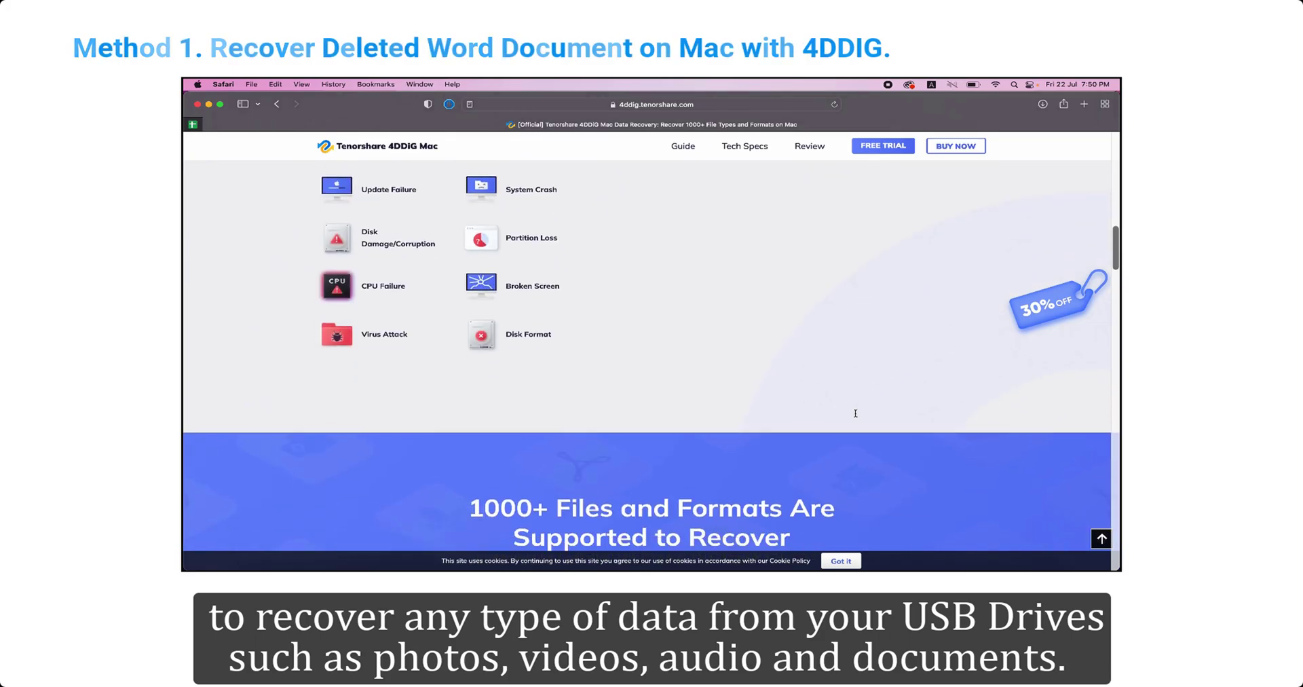
scroll(down, 3)
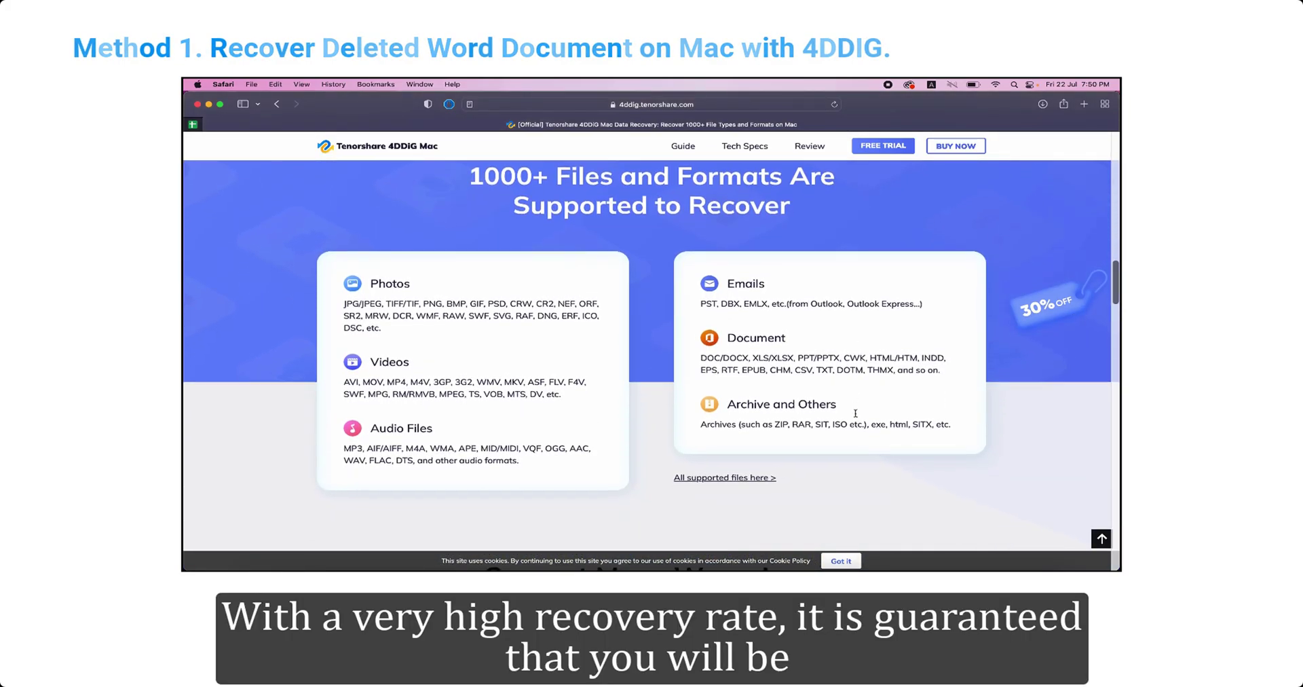
scroll(down, 3)
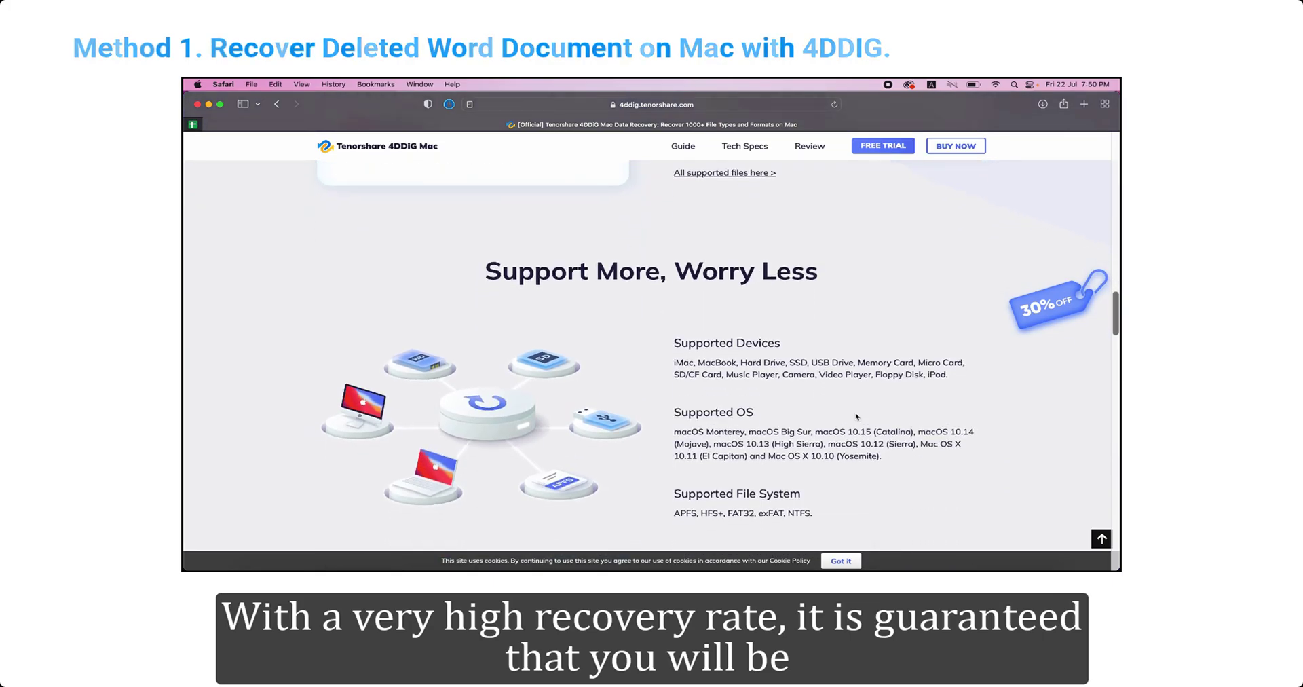
scroll(down, 3)
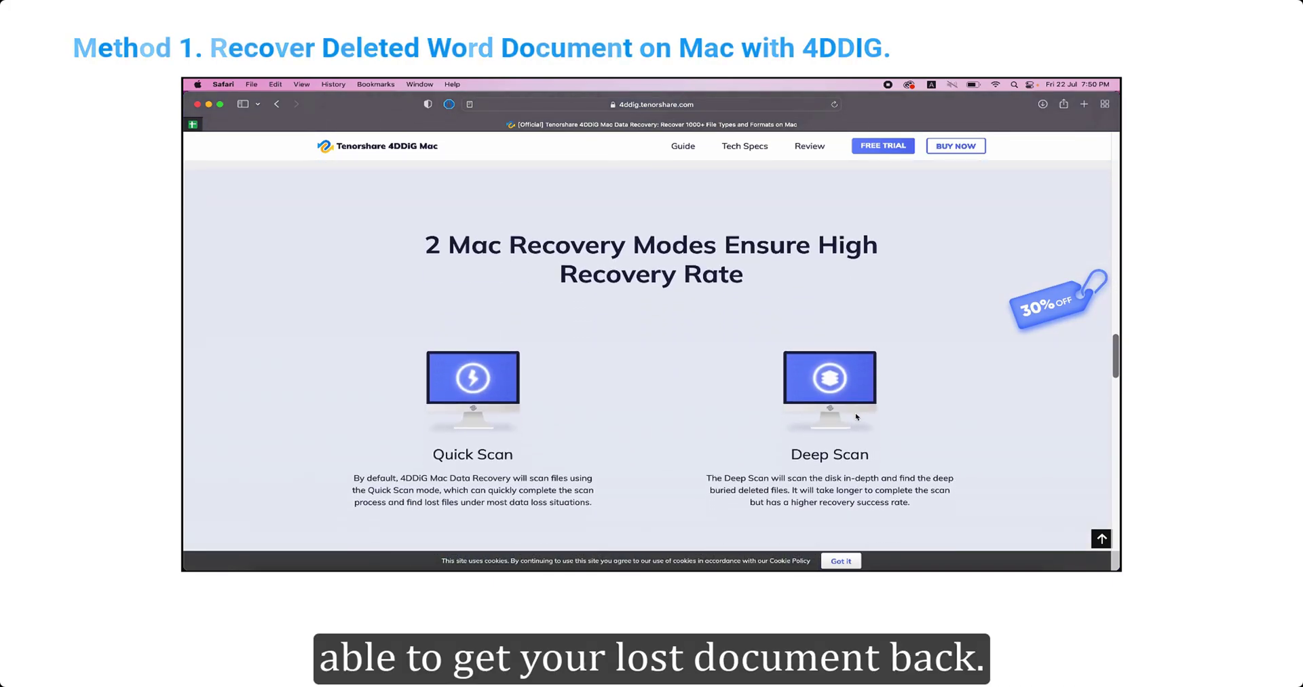
scroll(down, 3)
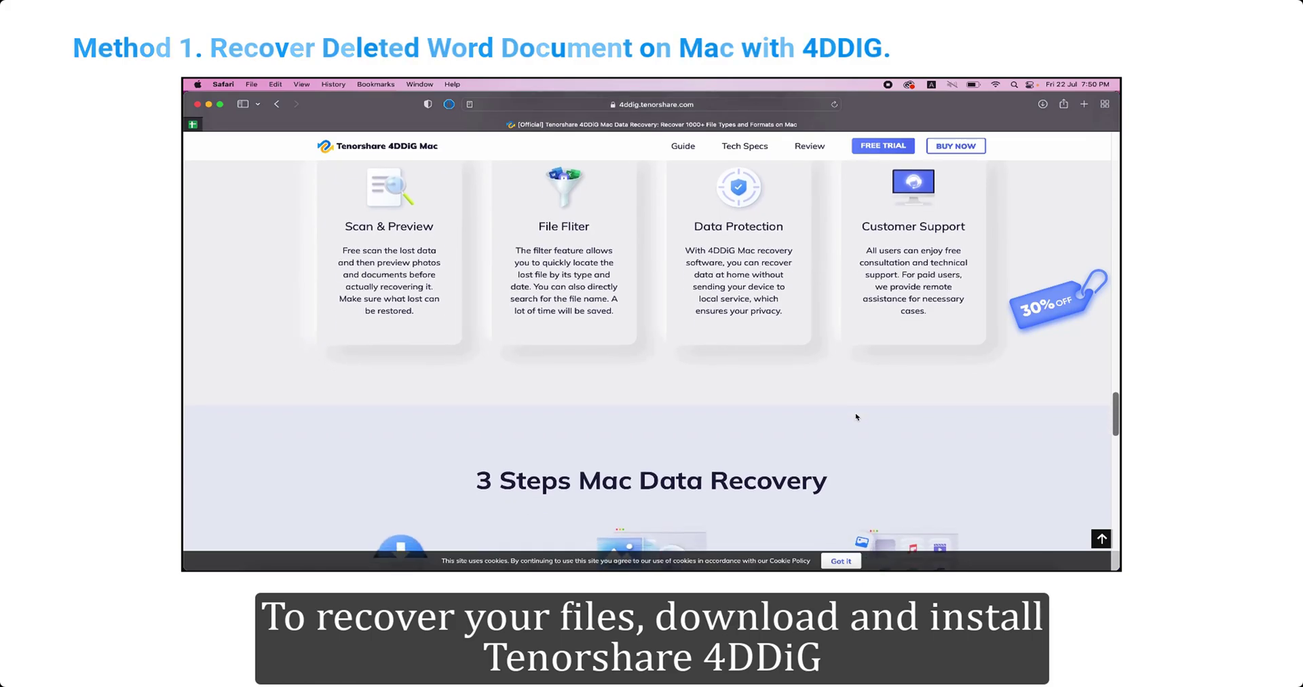
scroll(down, 3)
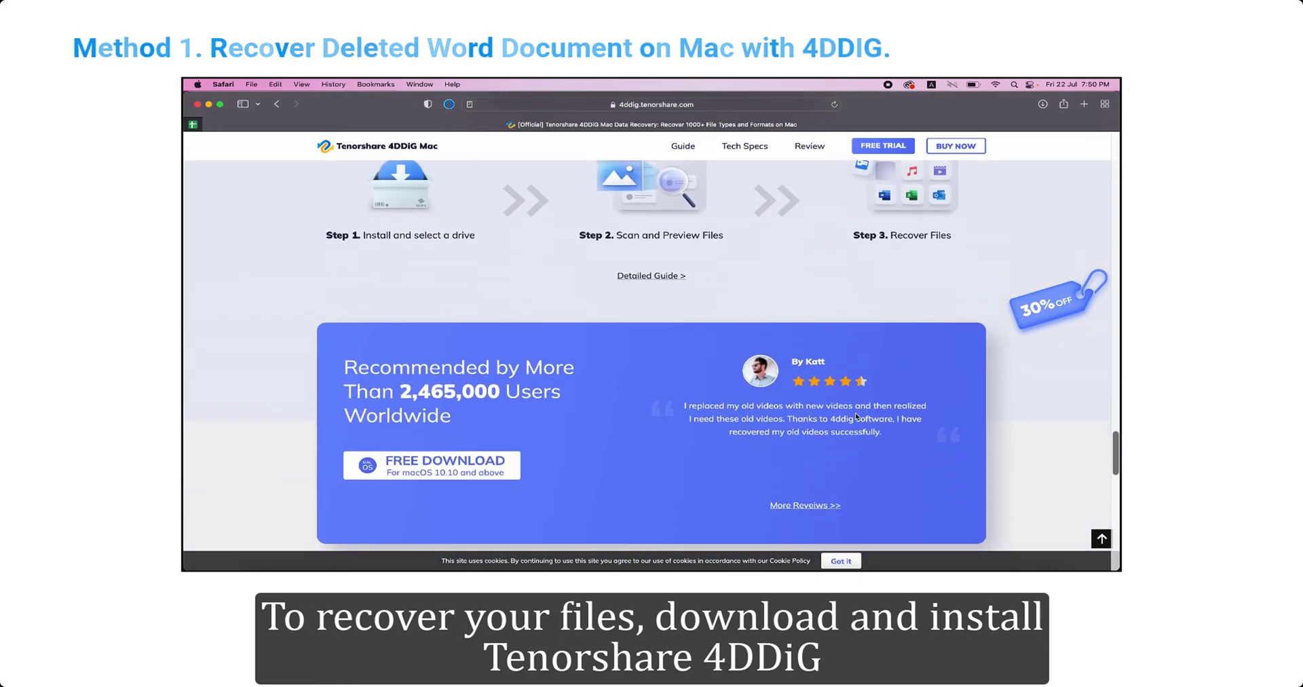
scroll(down, 3)
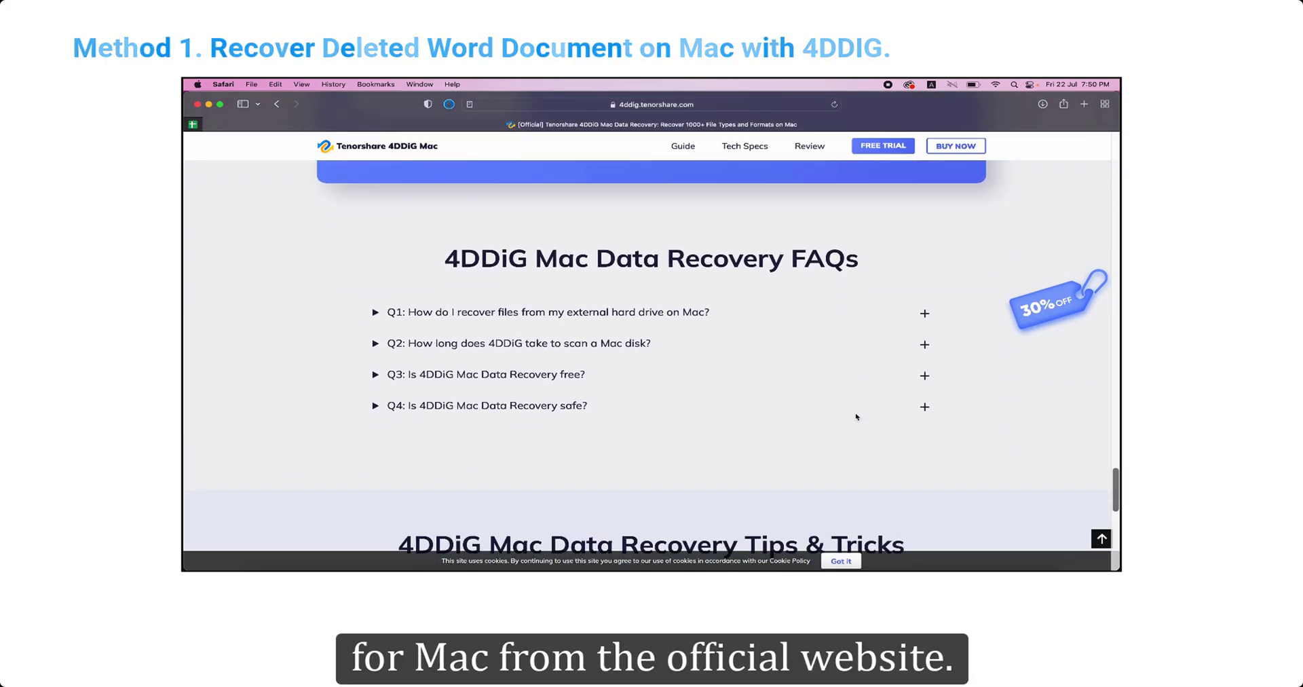
click(414, 551)
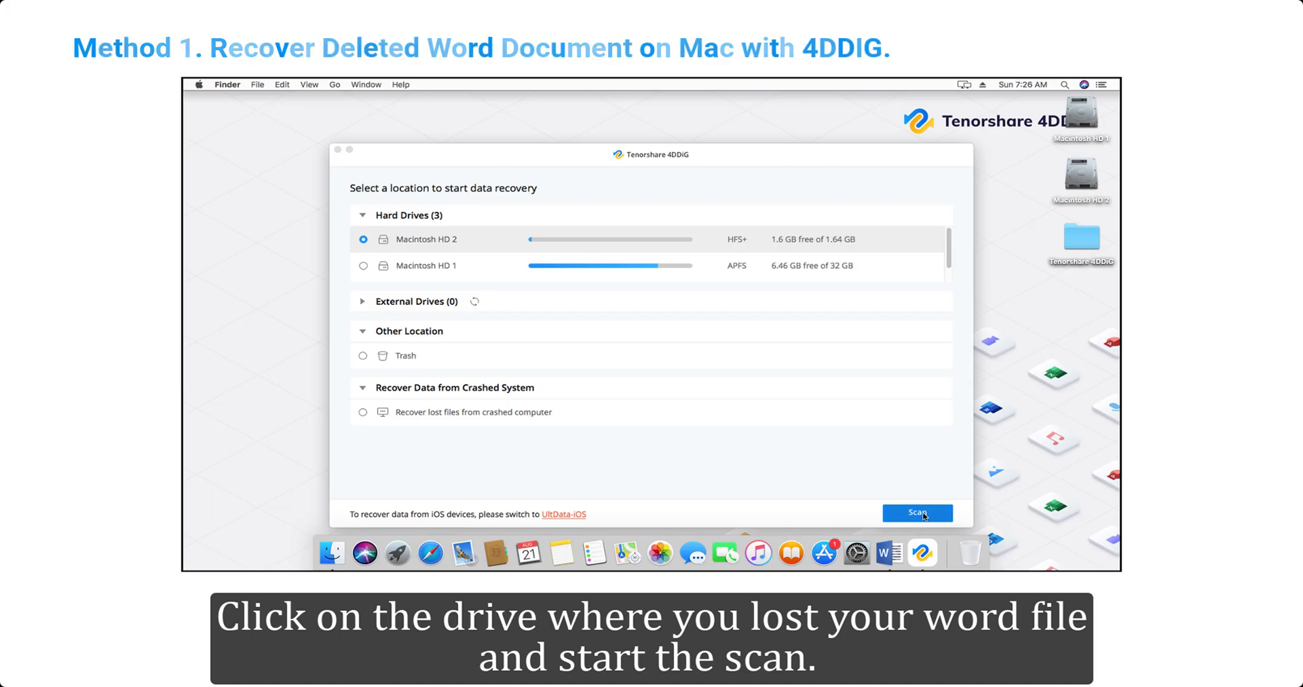
Scan Macintosh HD 2 and recover the deleted .docx file it finds.
click(917, 513)
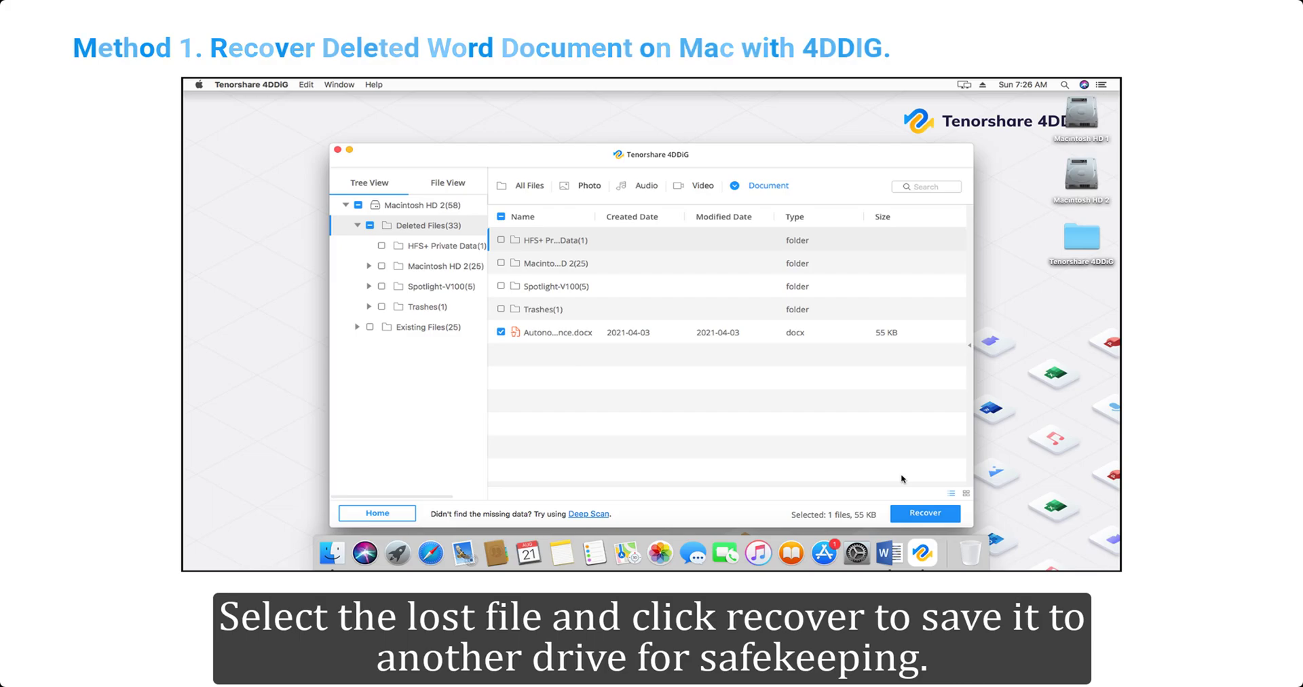
click(925, 513)
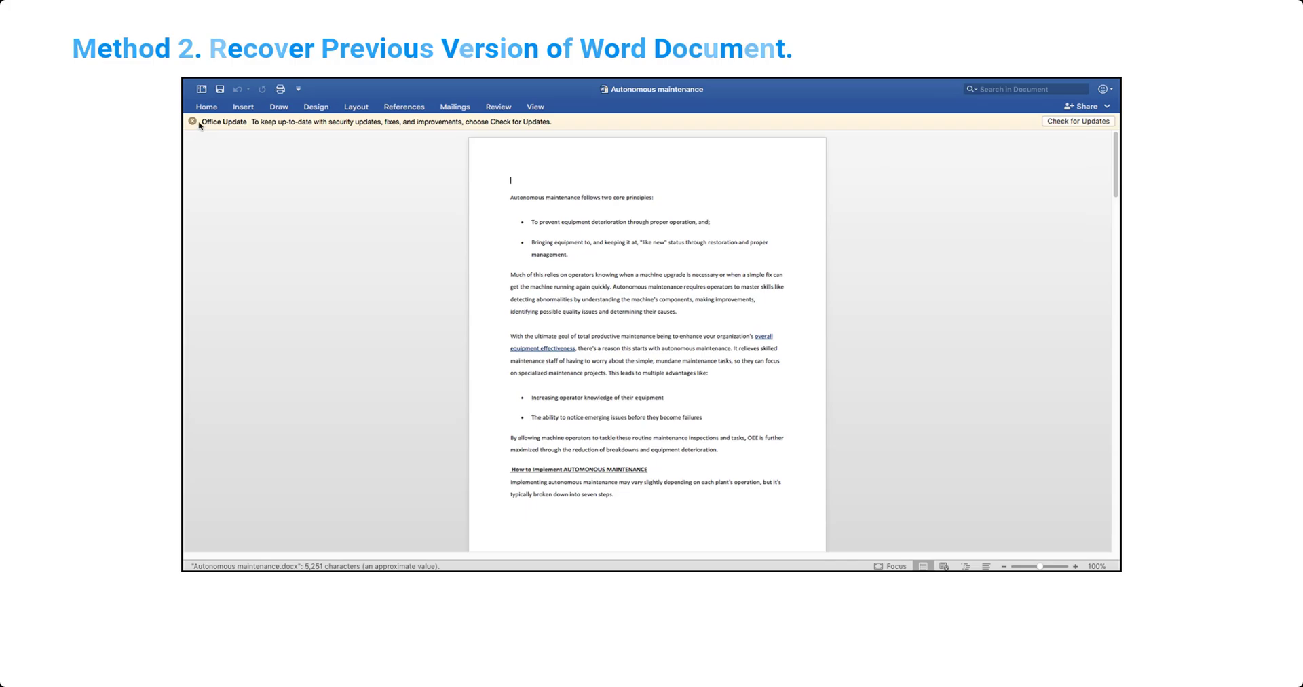
Open Word's File menu to find Browse Version History for Autonomous maintenance.
click(253, 84)
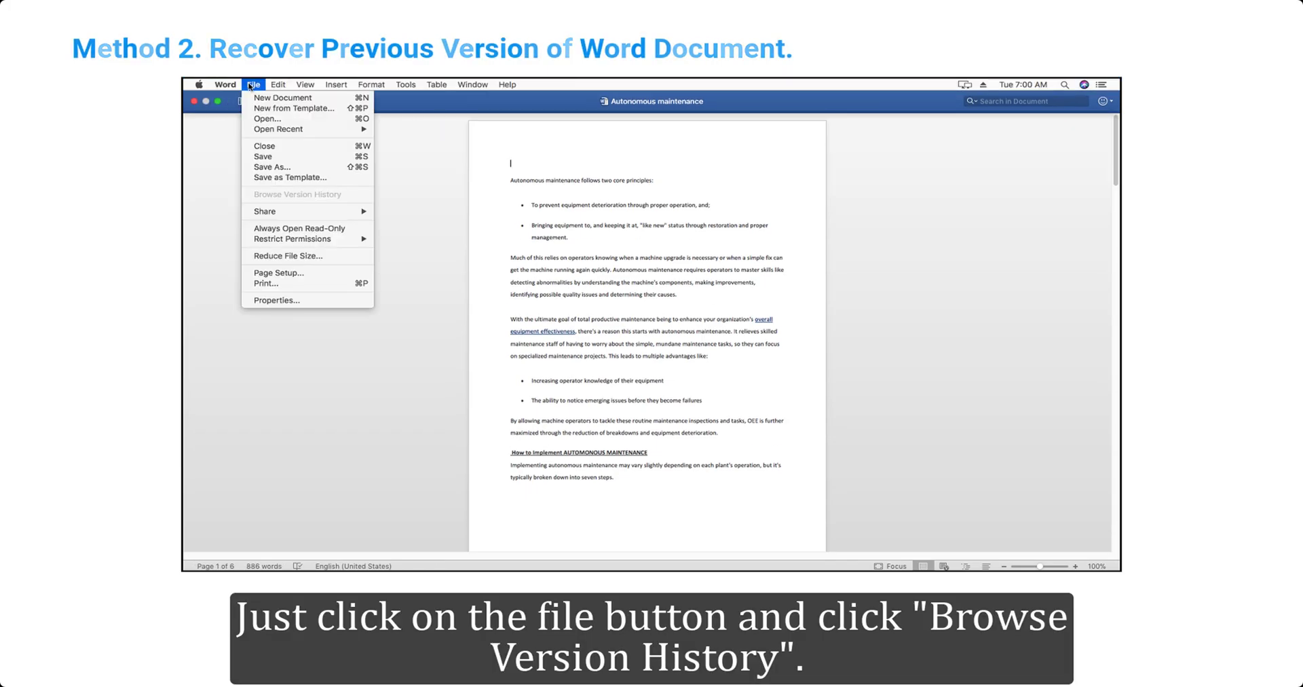
mouse_move(294, 196)
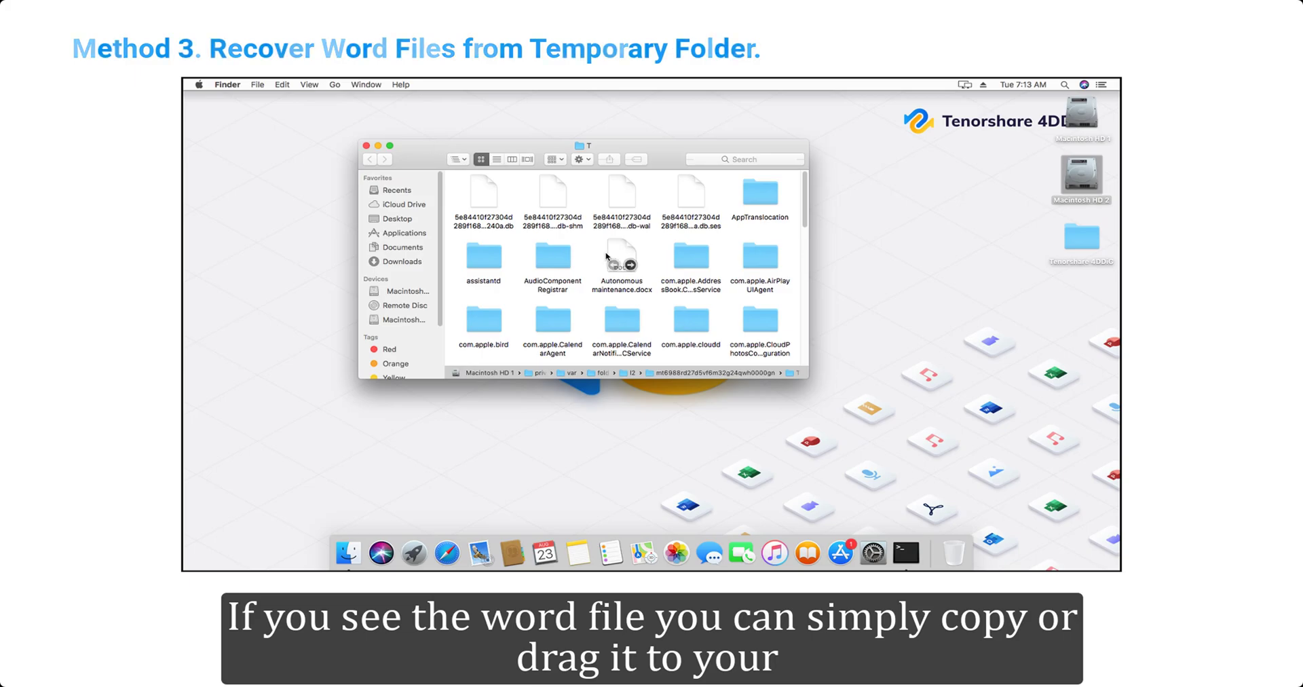
Drag Autonomous maintenance.docx from the T temporary folder onto the desktop.
drag(621, 258, 815, 324)
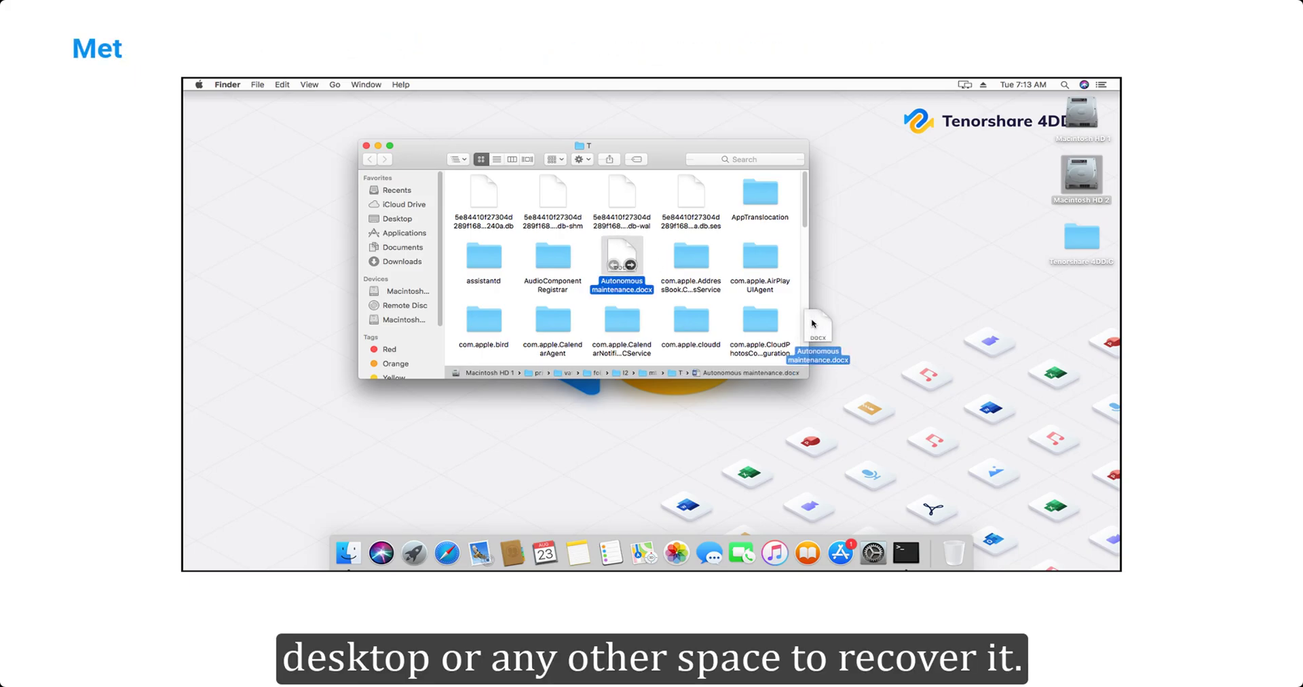
drag(621, 262, 1080, 241)
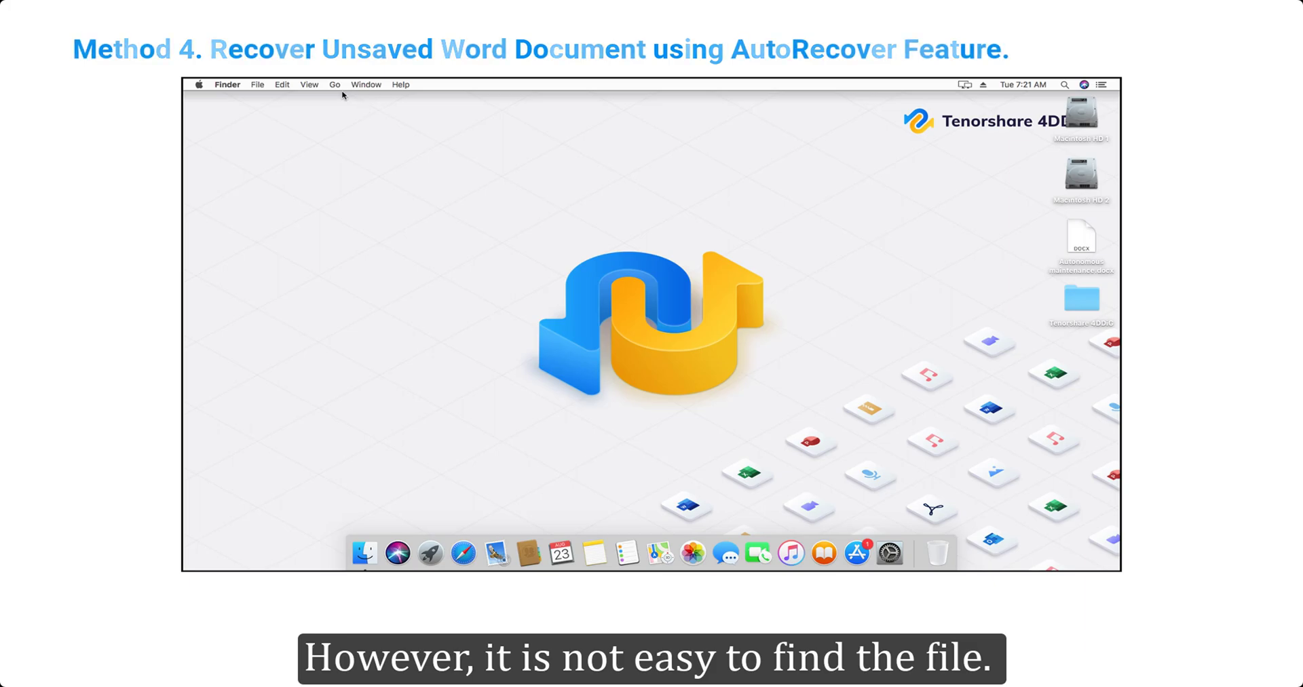
Choose Go to Folder from Finder's Go menu.
click(334, 84)
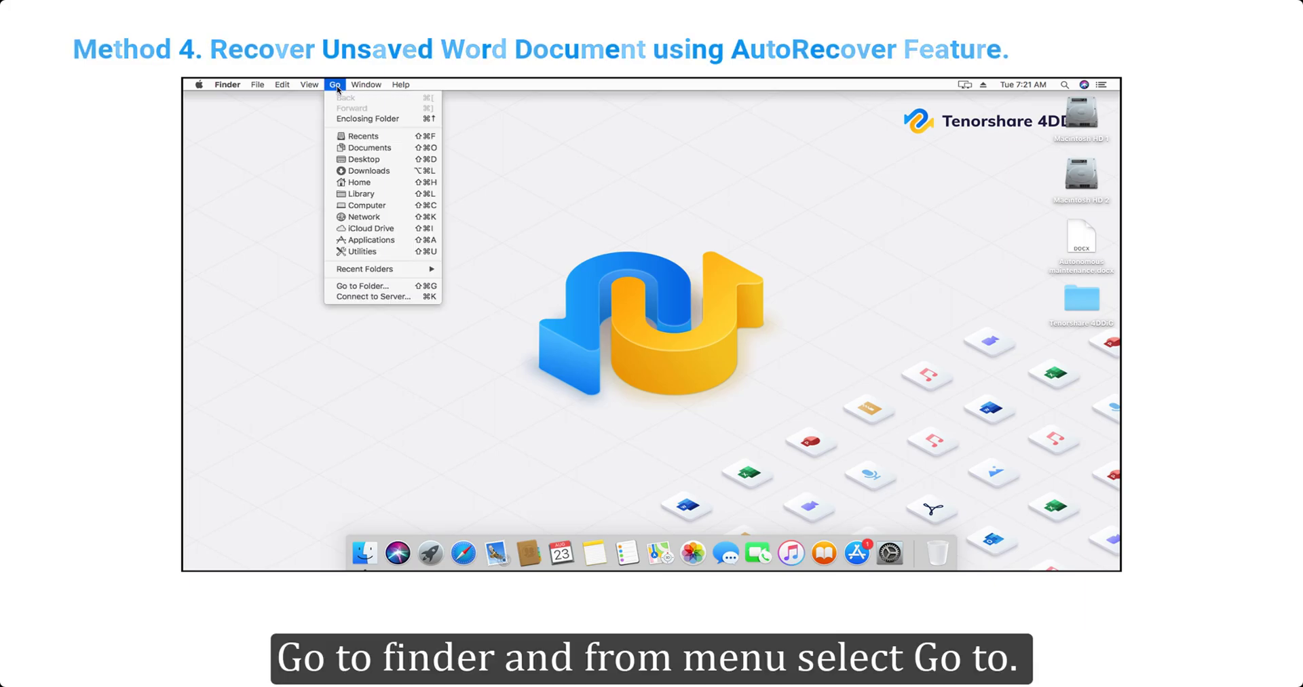
click(362, 286)
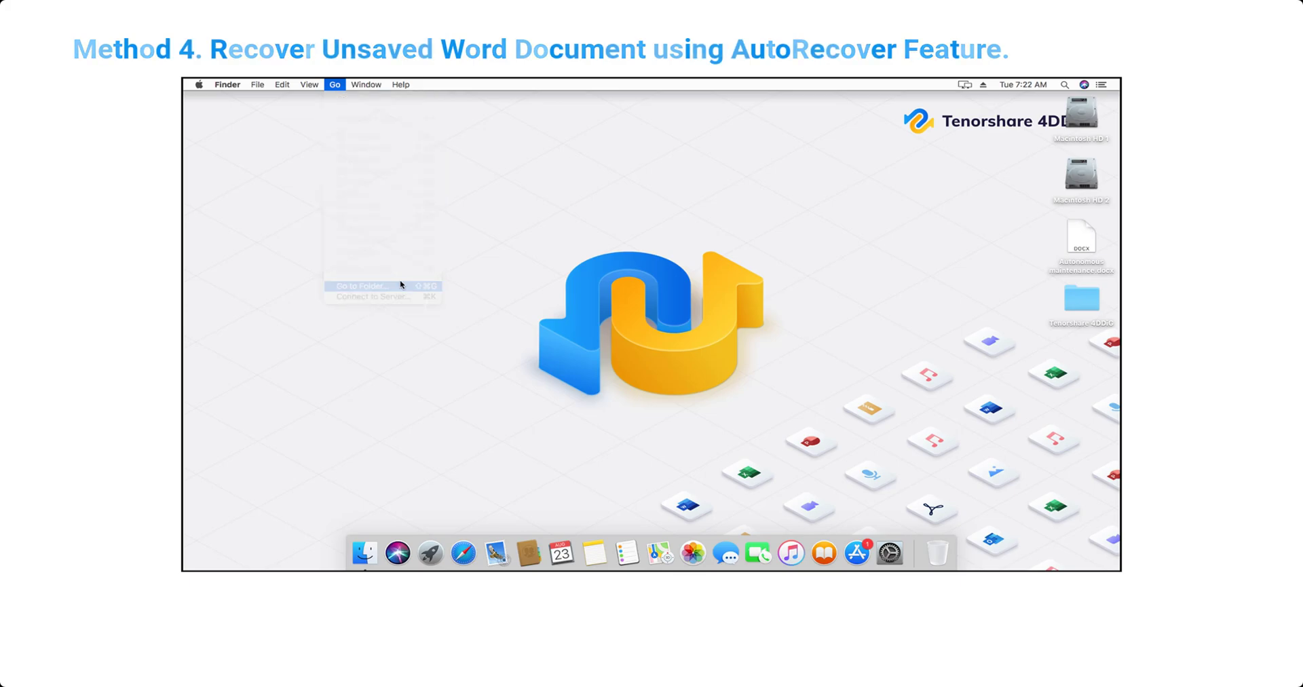
click(359, 285)
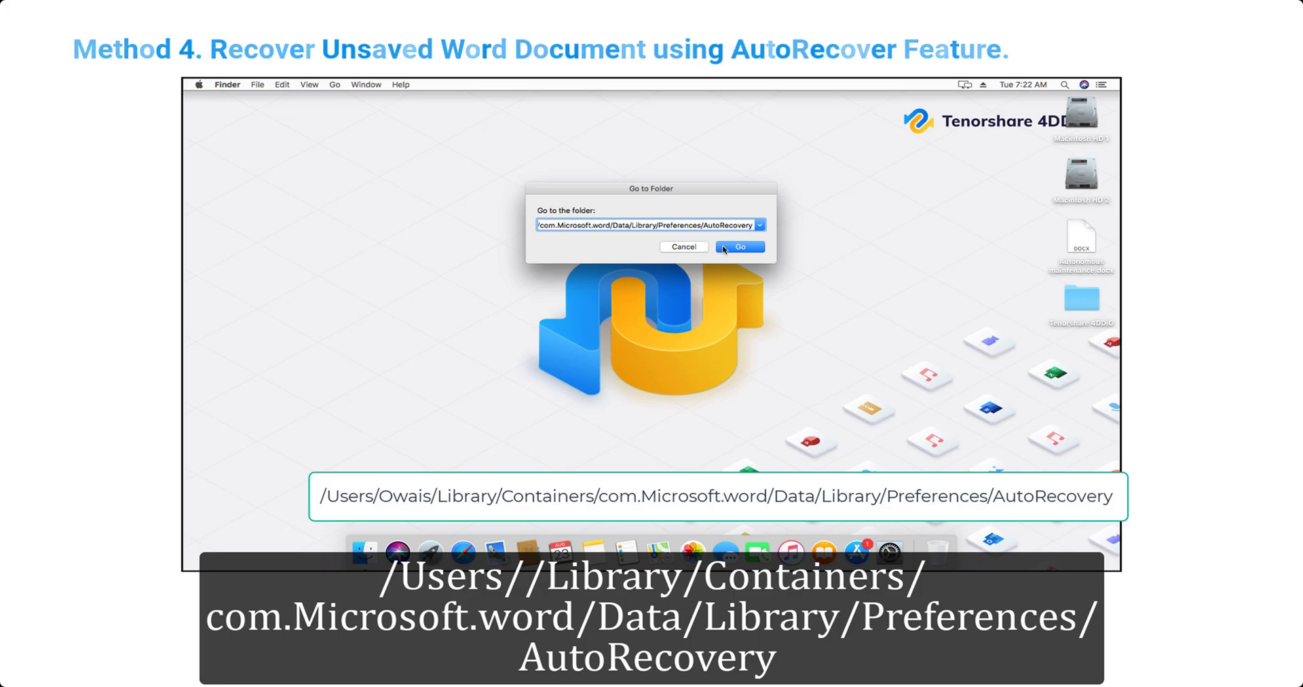
Go to the Word AutoRecovery path to reveal Autonomous maintenance.docx.
click(739, 246)
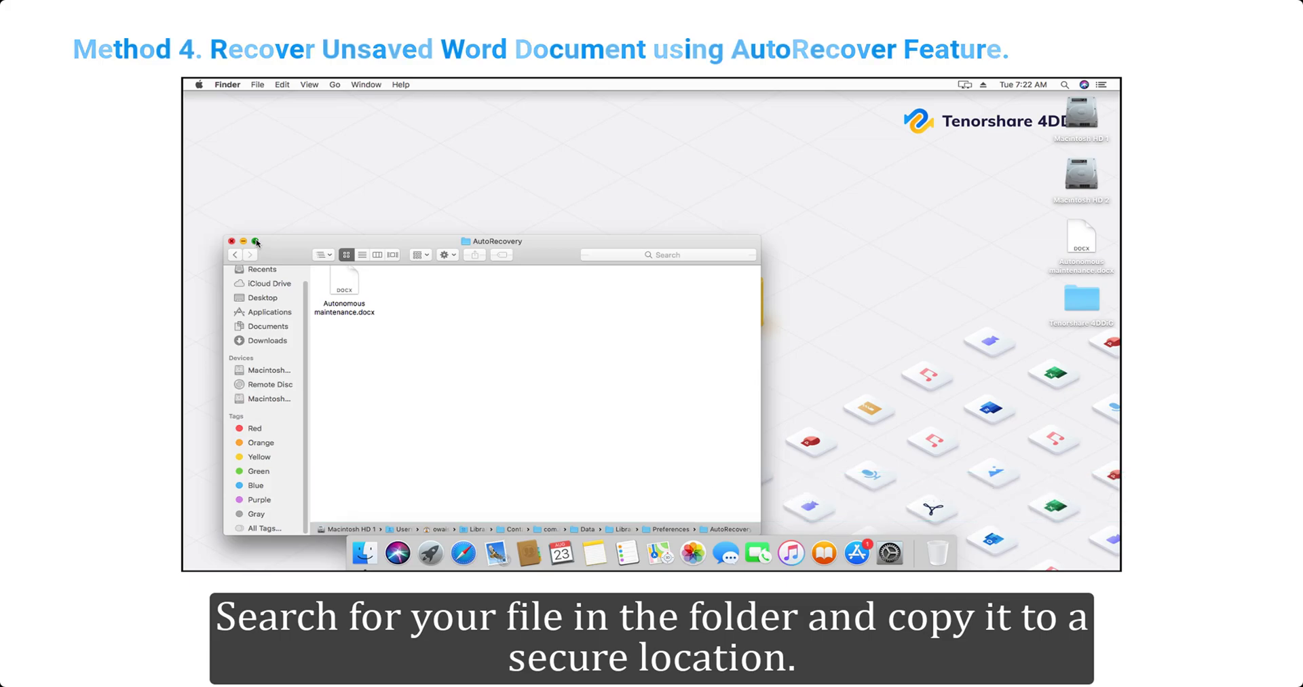